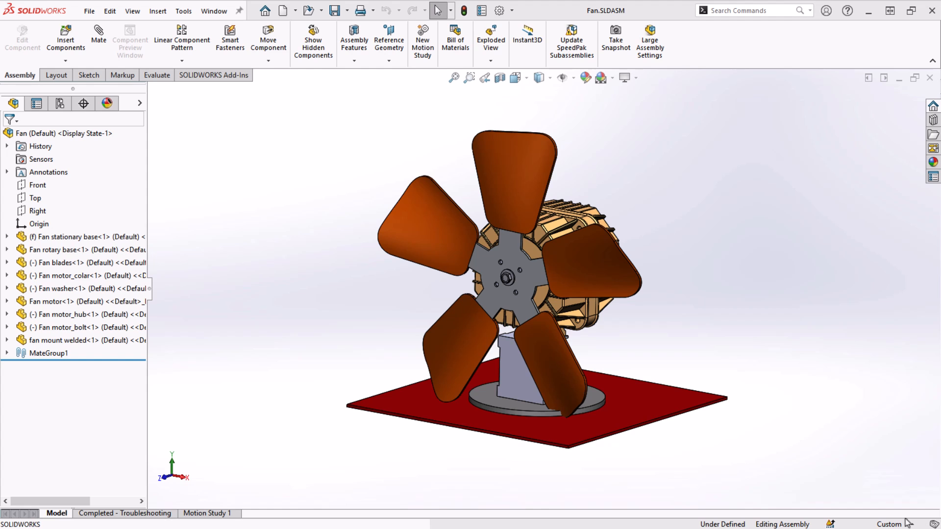
# - Spin the fan blades around the hub to a new position and select the fan mount bracket
pyautogui.moveTo(630, 288); pyautogui.dragTo(585, 342)
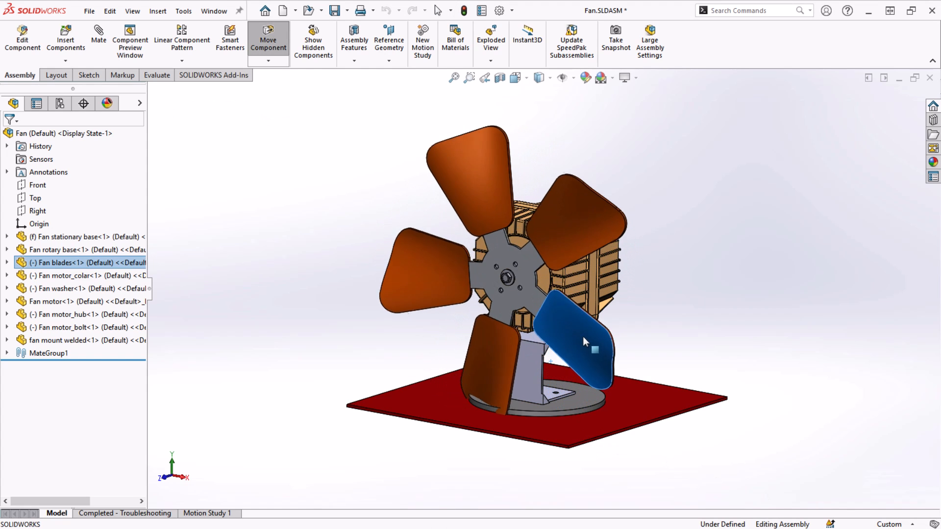
pyautogui.moveTo(585, 342); pyautogui.dragTo(507, 426)
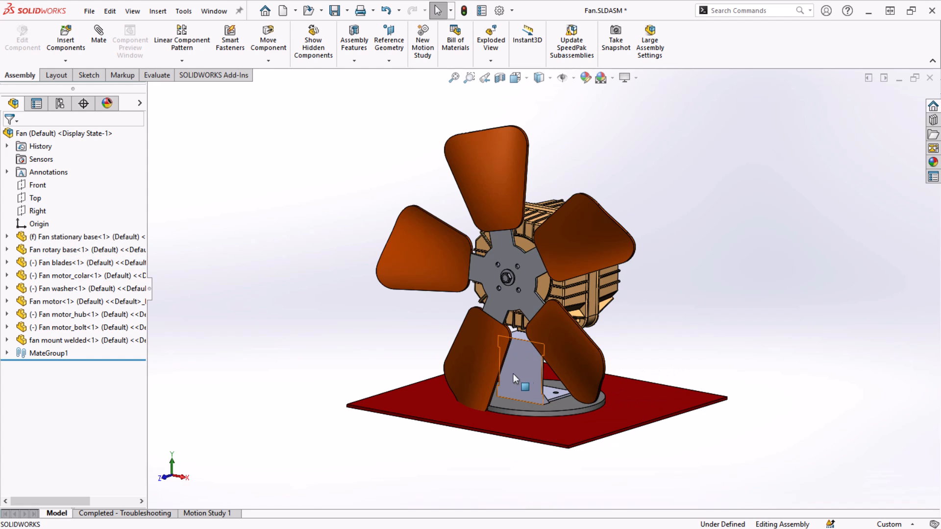
pyautogui.click(63, 341)
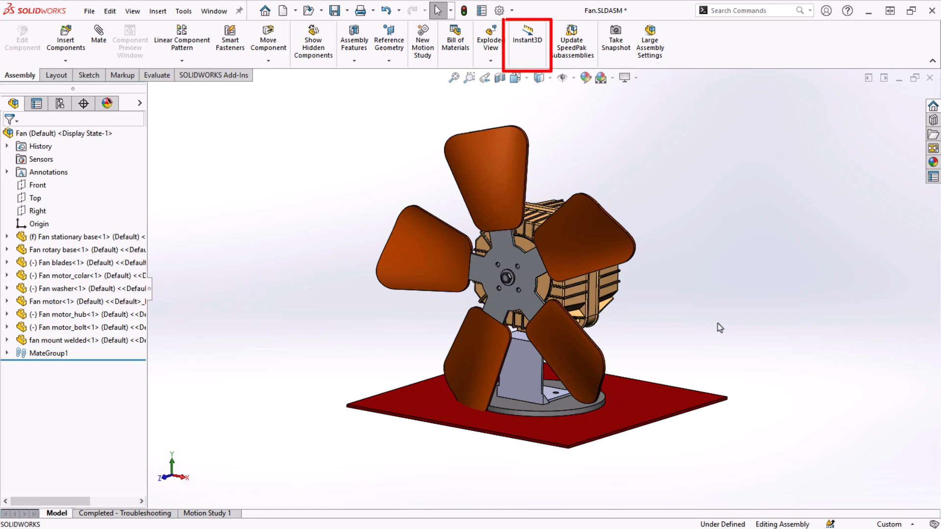
pyautogui.moveTo(668, 245)
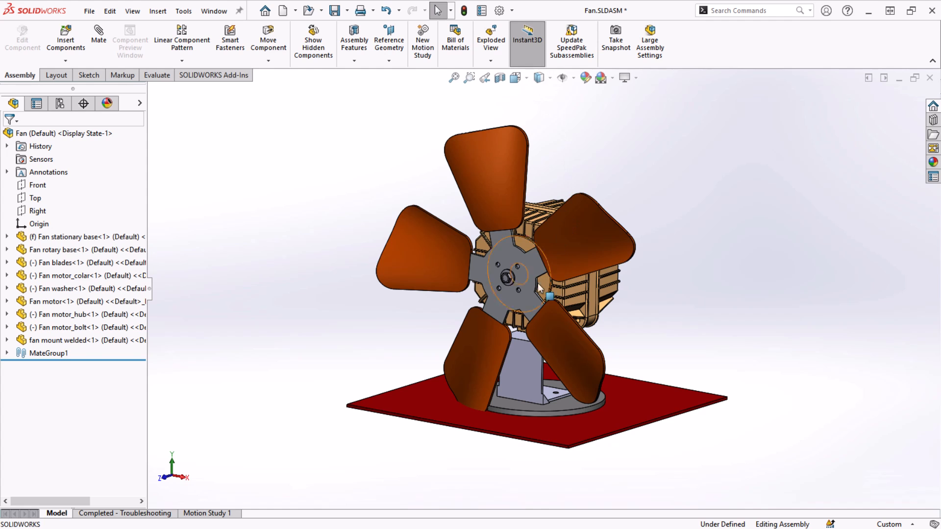
# - Enable Instant3D direct drag editing on the Assembly CommandManager
pyautogui.click(517, 362)
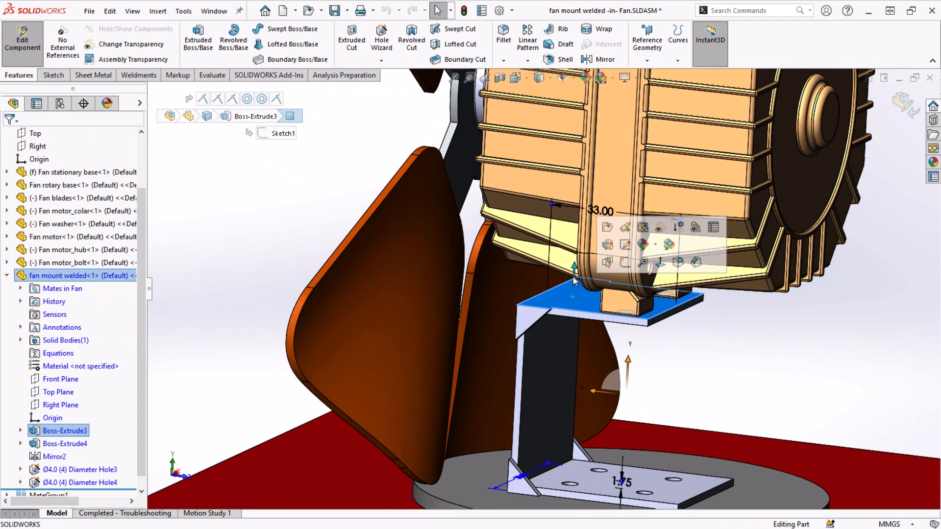
# - Resize the bracket's top mounting plate by dragging, then pick its upright face for widening
pyautogui.moveTo(573, 283); pyautogui.dragTo(580, 241)
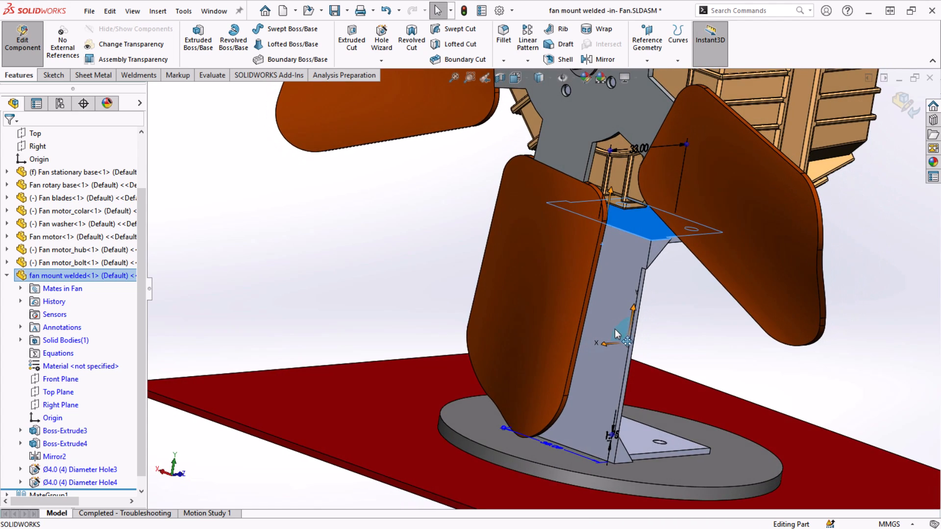
pyautogui.click(57, 431)
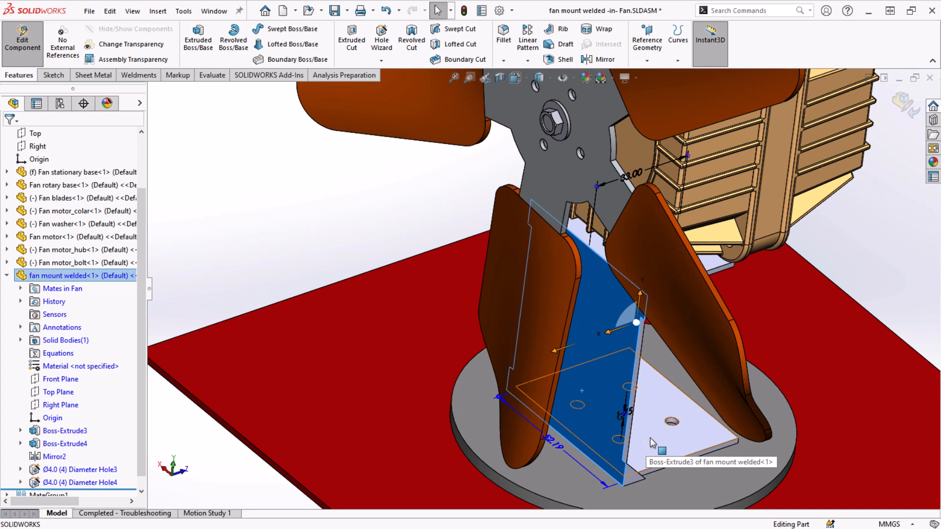
pyautogui.moveTo(668, 450)
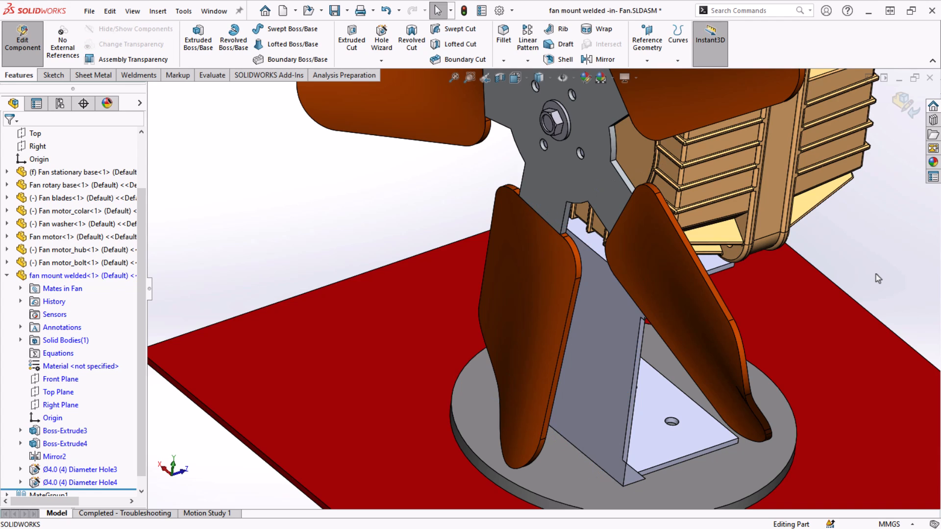
pyautogui.moveTo(862, 289)
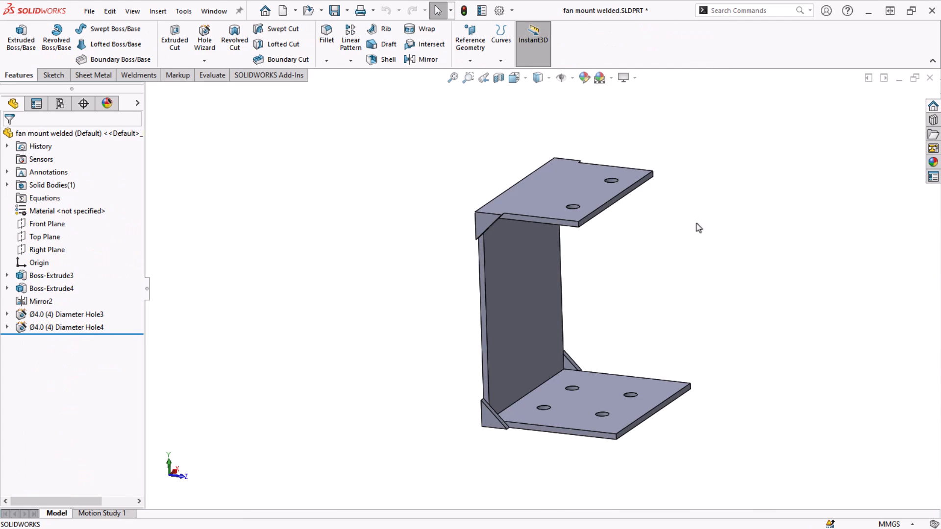
pyautogui.moveTo(631, 302)
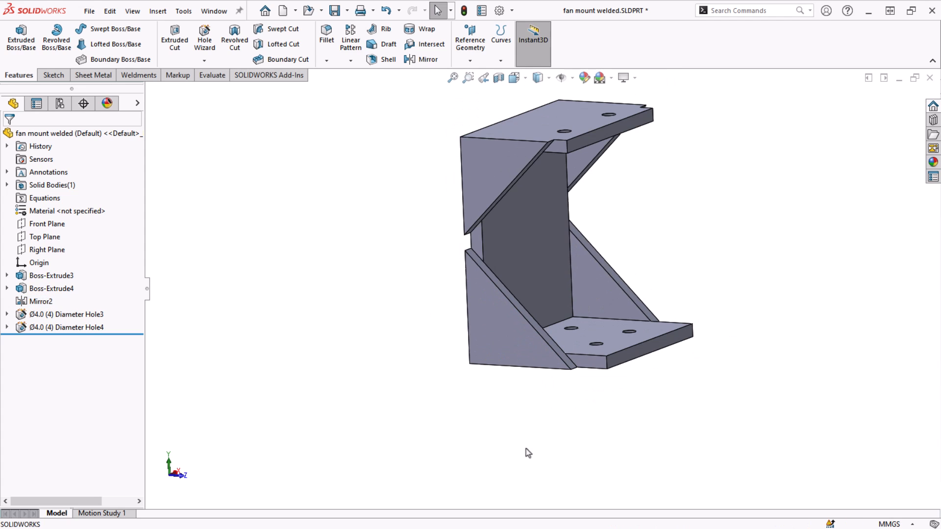
# - Select the bracket's back plate and edit Sketch8 inside the Boss-Extrude4 gusset extrusion
pyautogui.moveTo(528, 452); pyautogui.dragTo(547, 437)
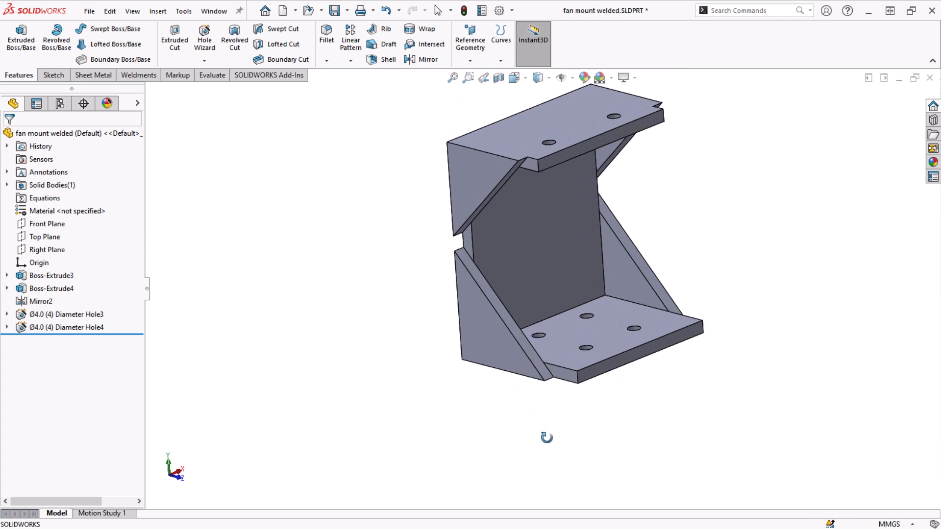
pyautogui.click(518, 264)
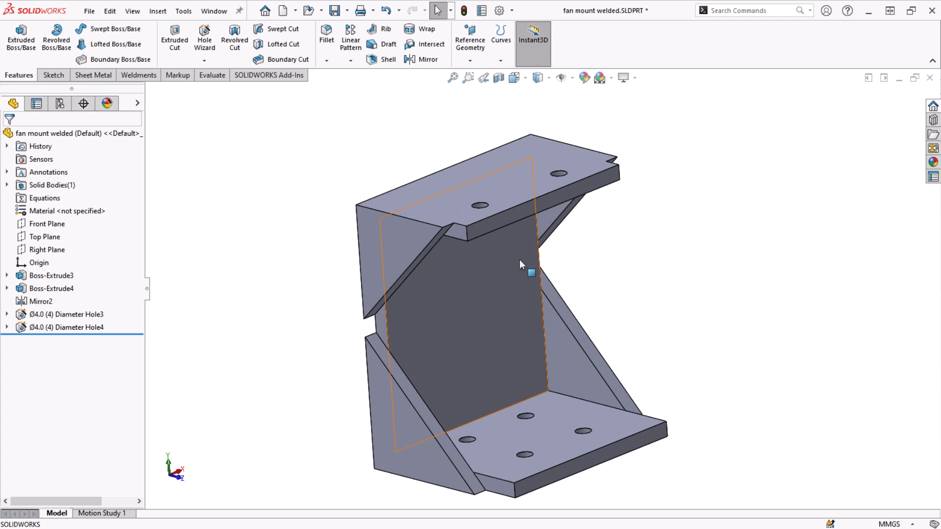
pyautogui.click(8, 288)
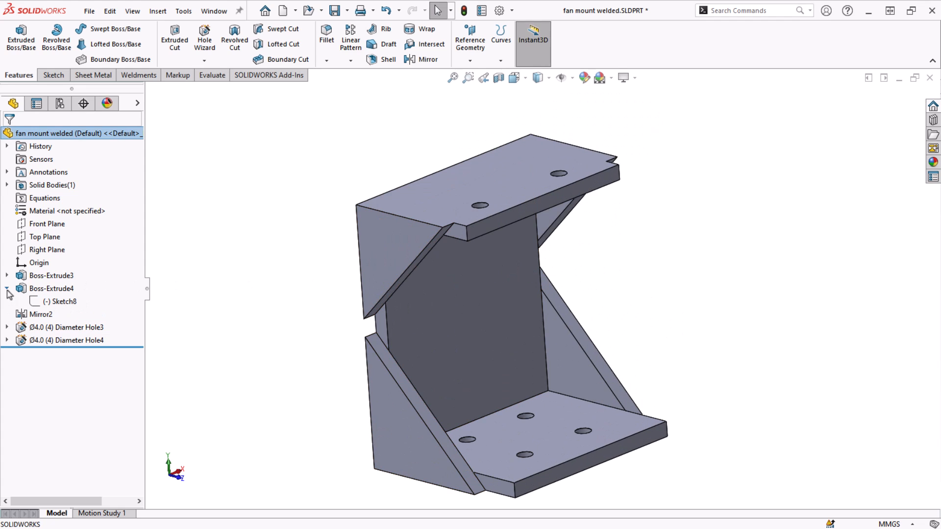
pyautogui.click(58, 302)
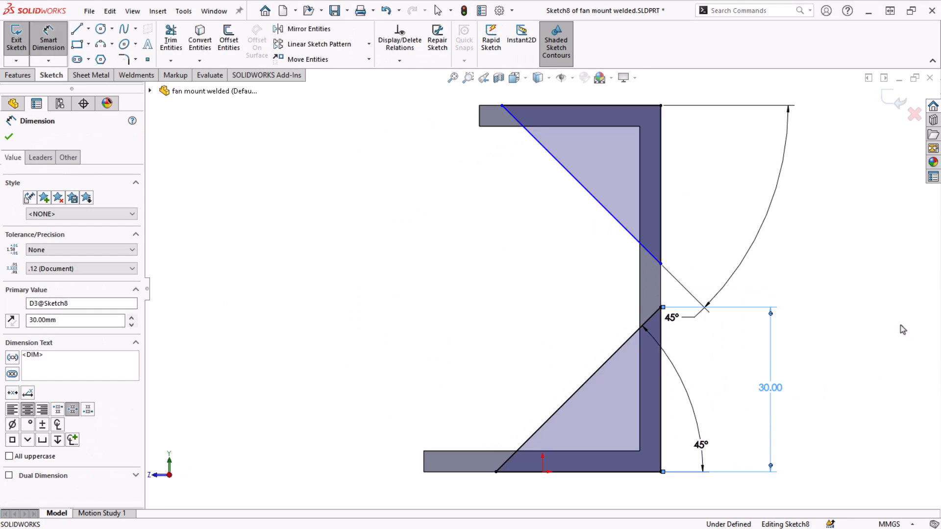
# - Deselect the gusset sketch's 30 mm height dimension
pyautogui.click(733, 192)
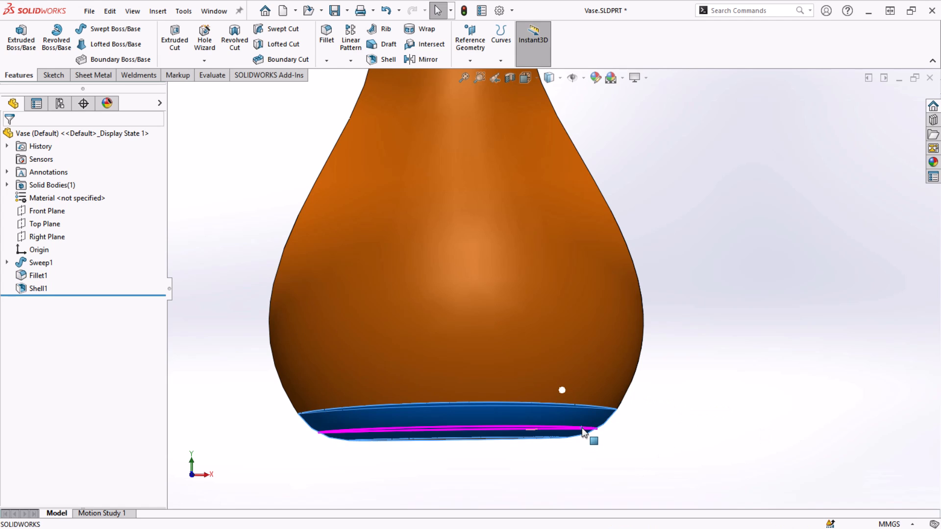
# - Select the Fillet1 face around the vase base for Instant3D radius dragging
pyautogui.click(33, 276)
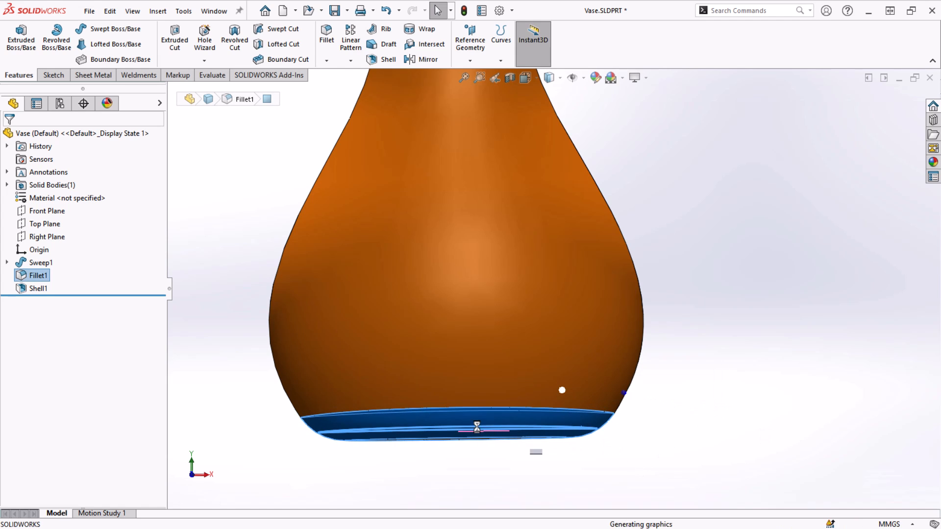